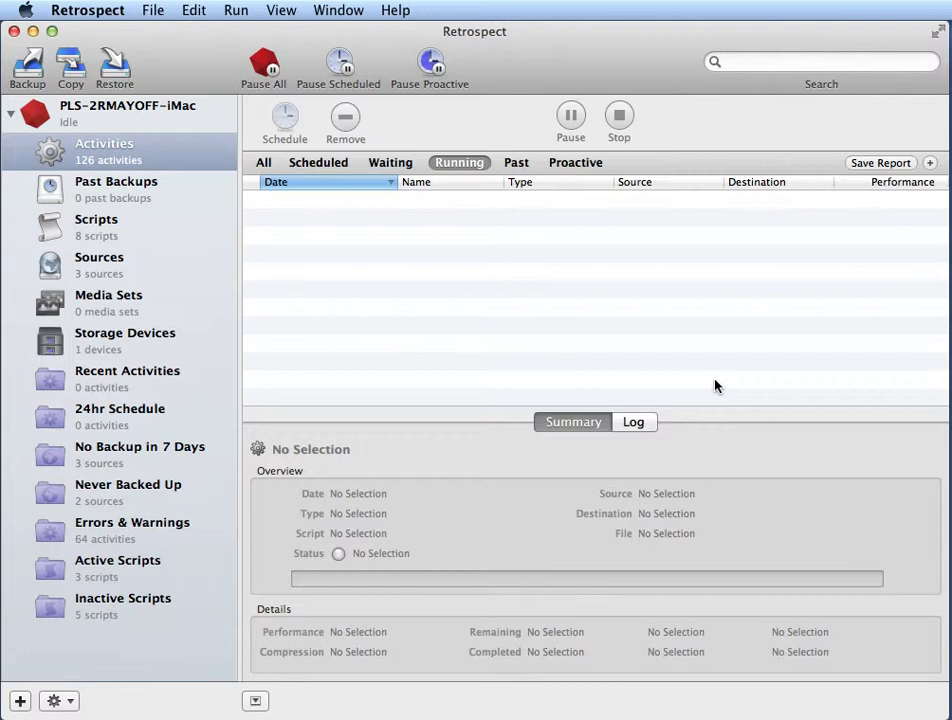
mouse_move(708, 404)
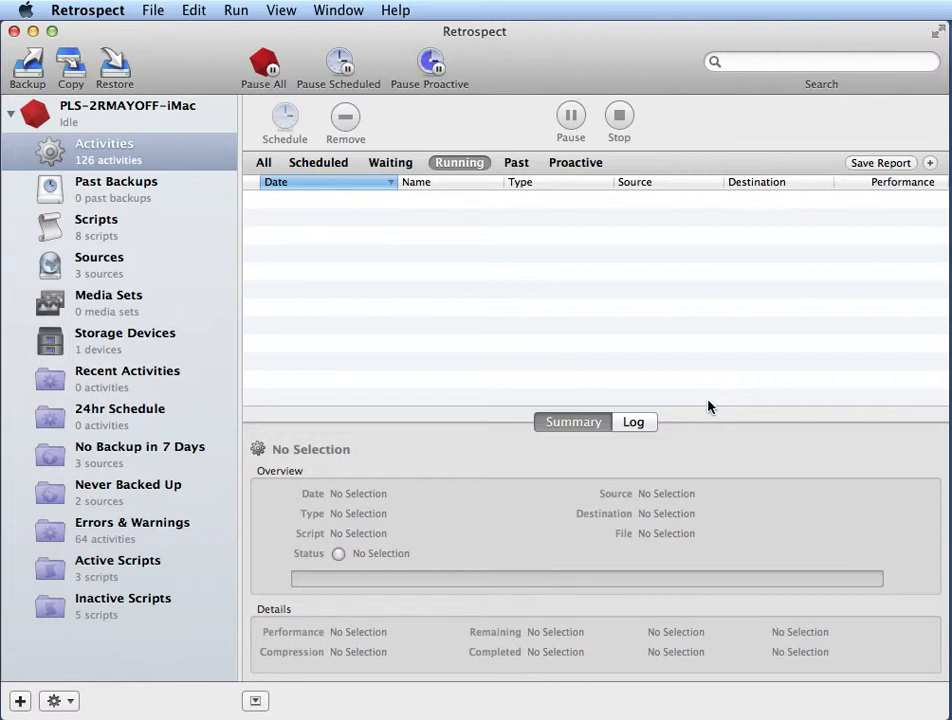
mouse_move(694, 396)
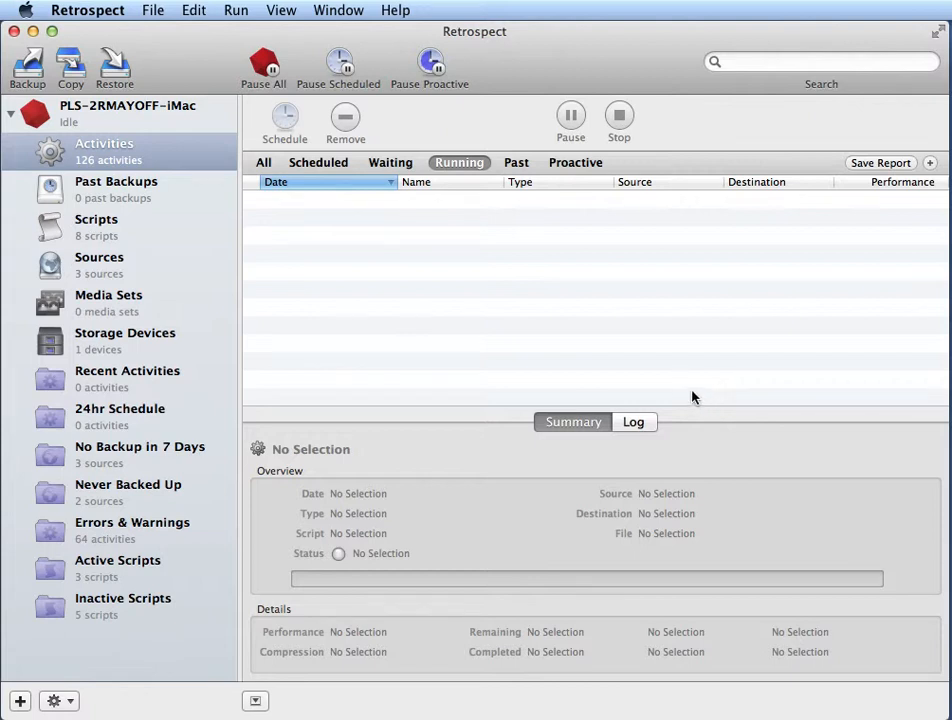
In Sources, enter the share address afp://10.4.11.77/Backup
left_click(100, 256)
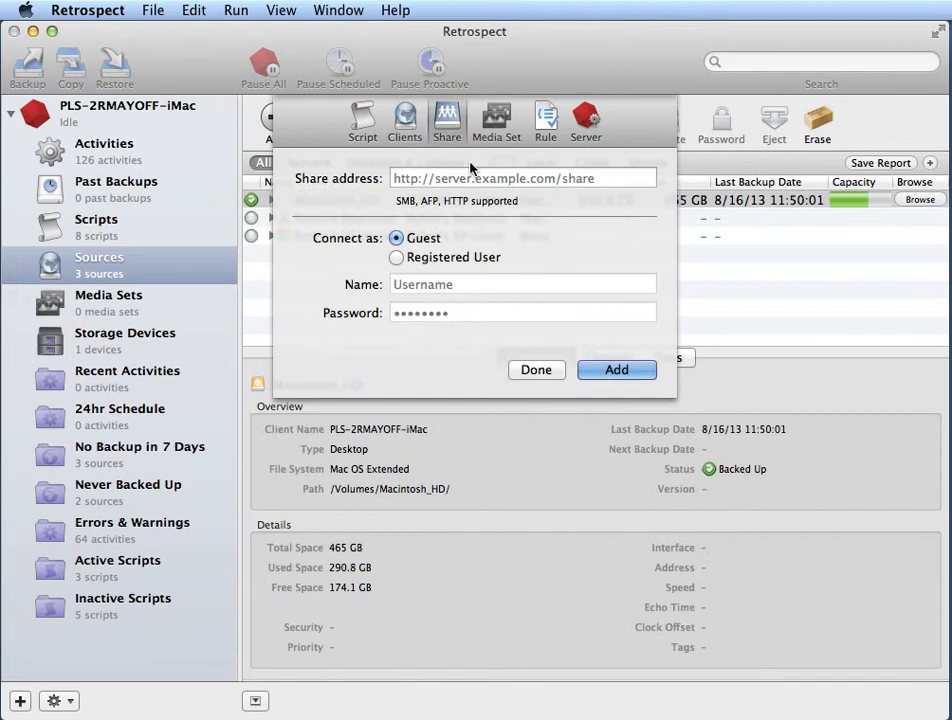
left_click(524, 178)
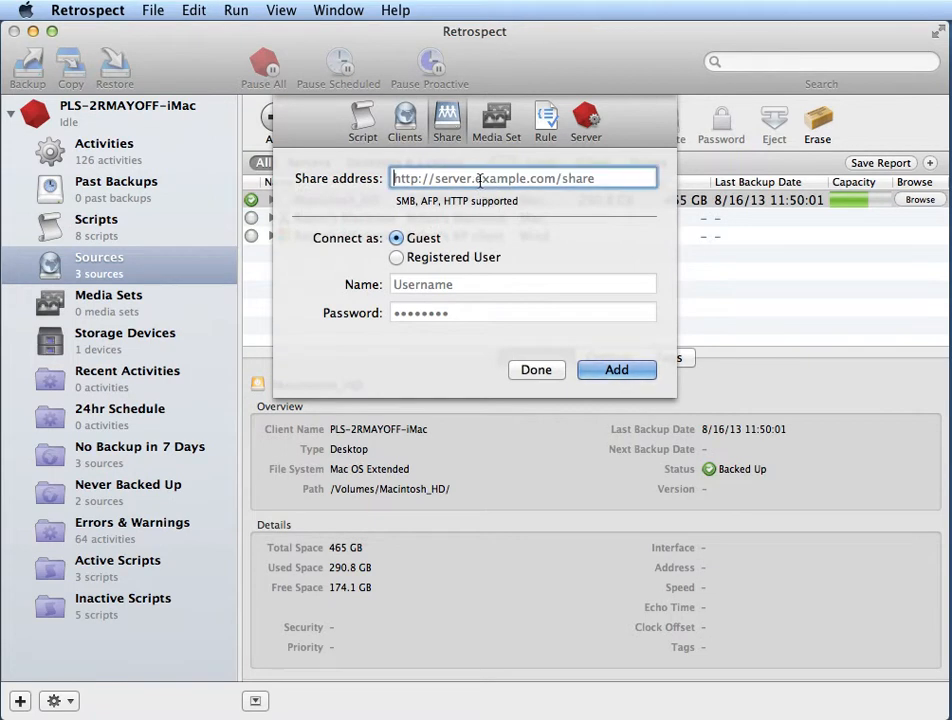
type("afp://10.4.11.77/Backup")
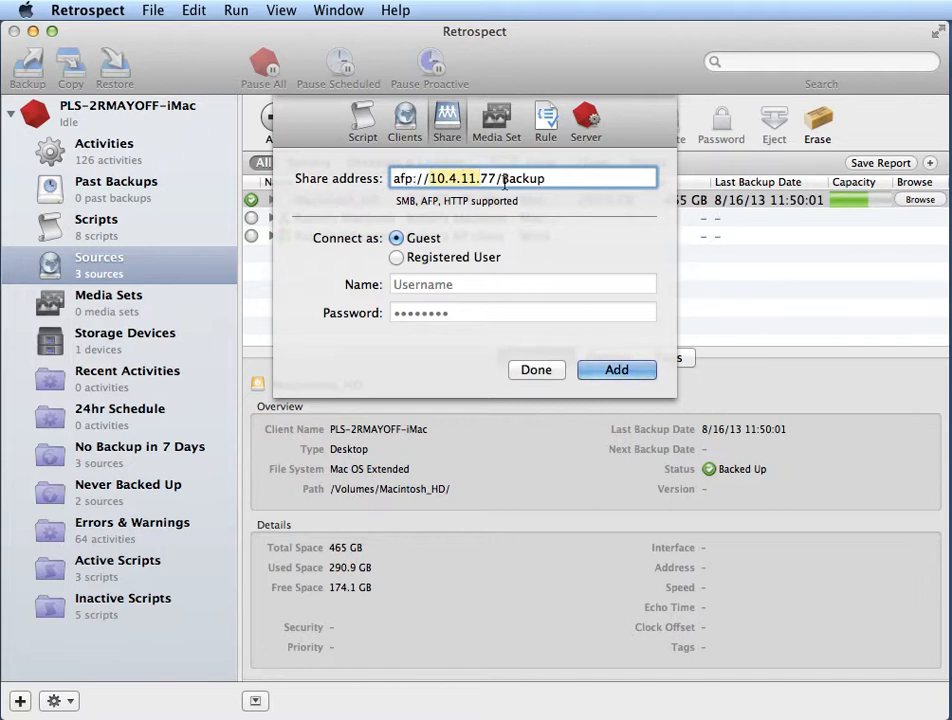
double_click(520, 178)
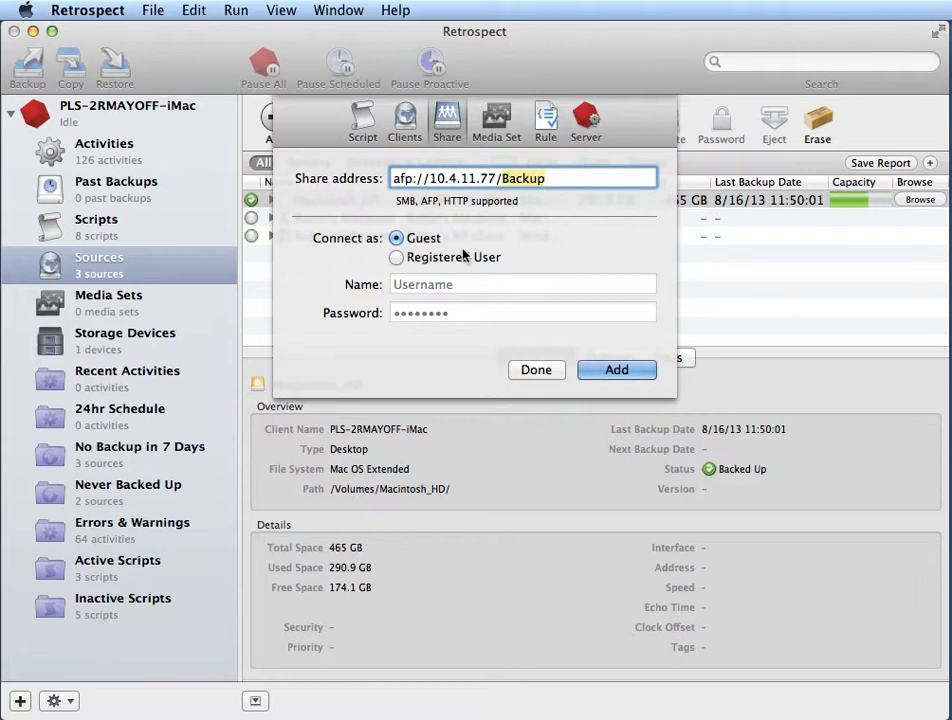
Connect as Registered User with name and password and add the Backup share as a source
left_click(396, 256)
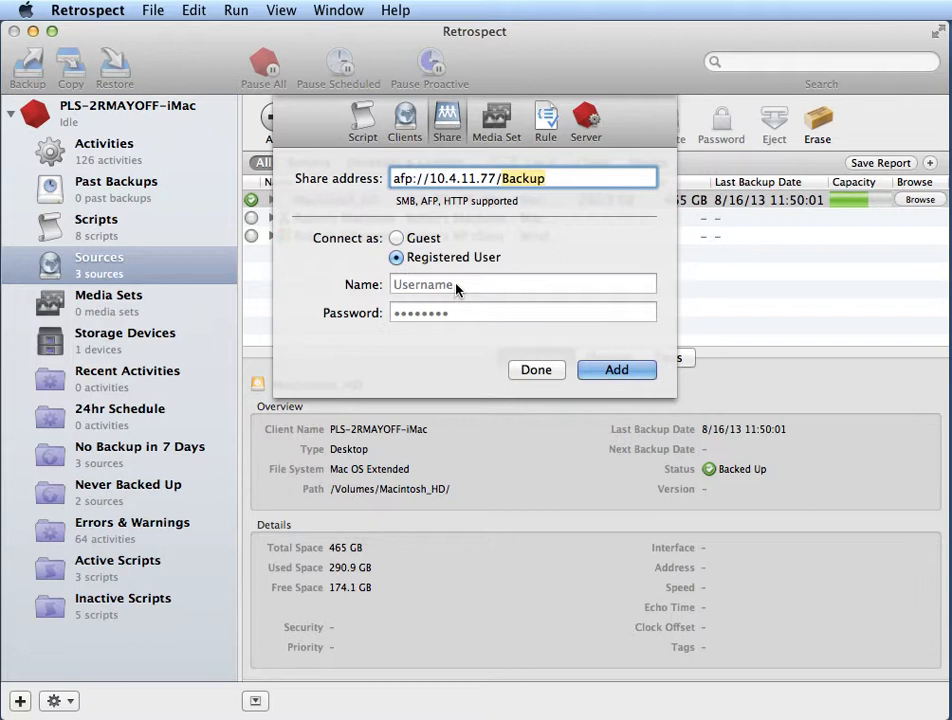
left_click(522, 284)
type("Robin")
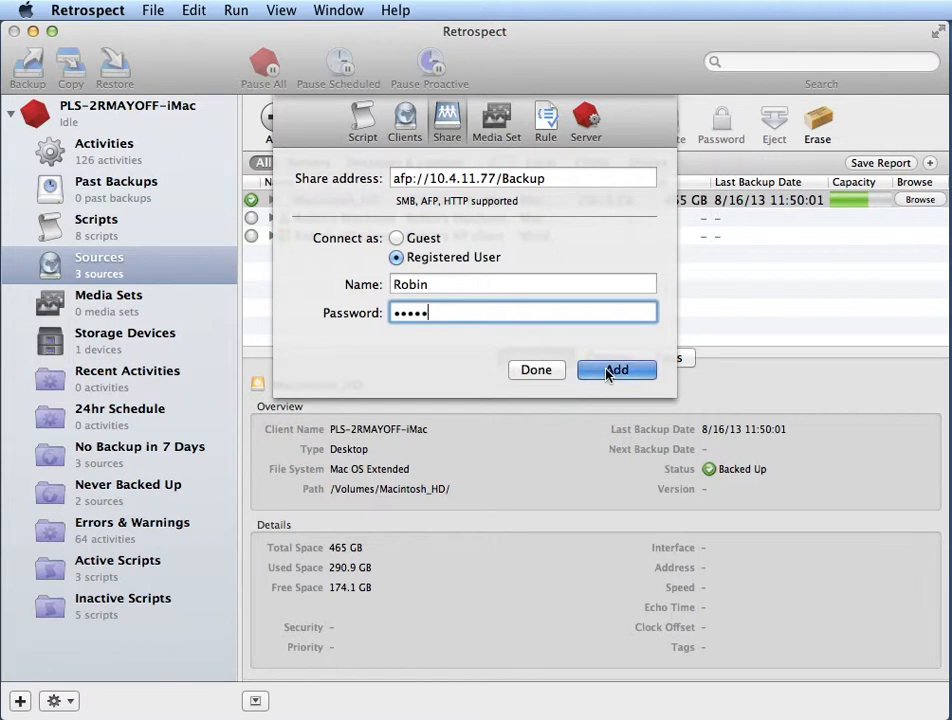
left_click(616, 370)
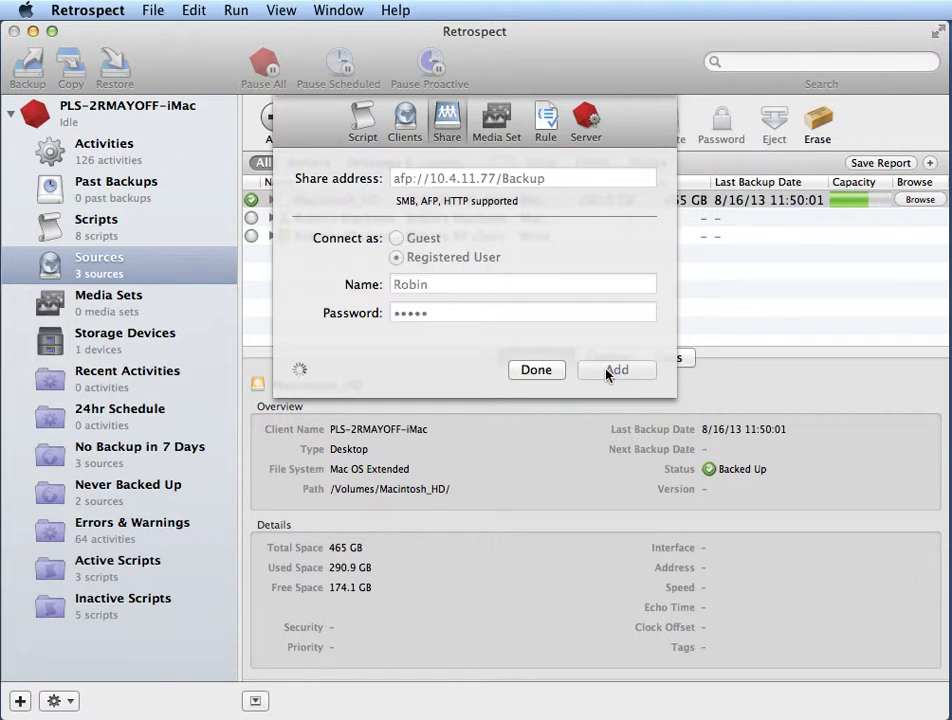
left_click(536, 370)
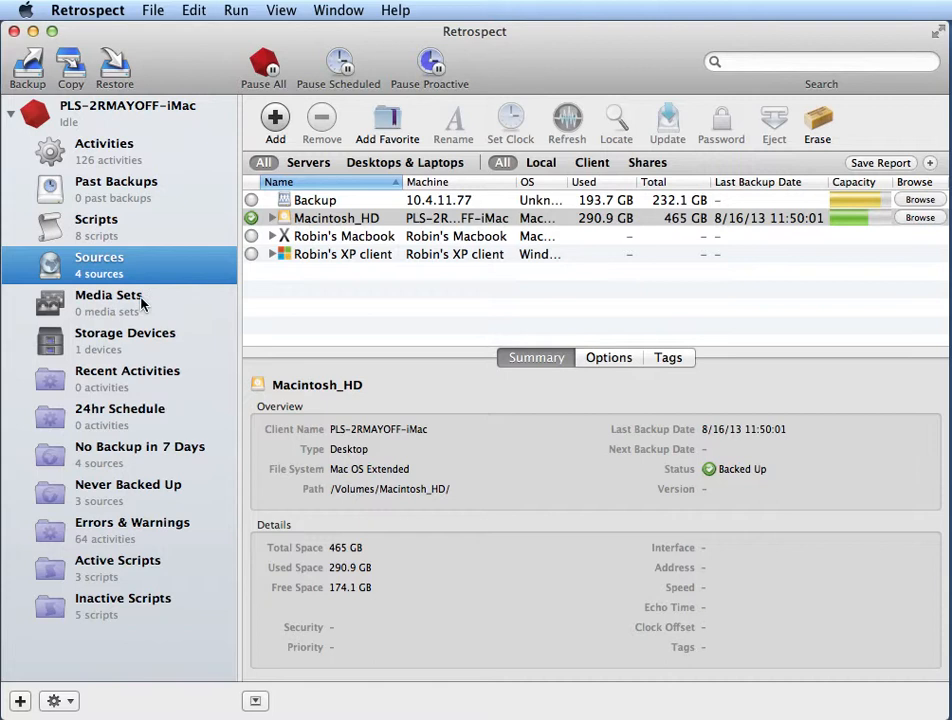
Add a new Disk media set named 'My Backup onto NAS' from the Media Sets list
left_click(108, 294)
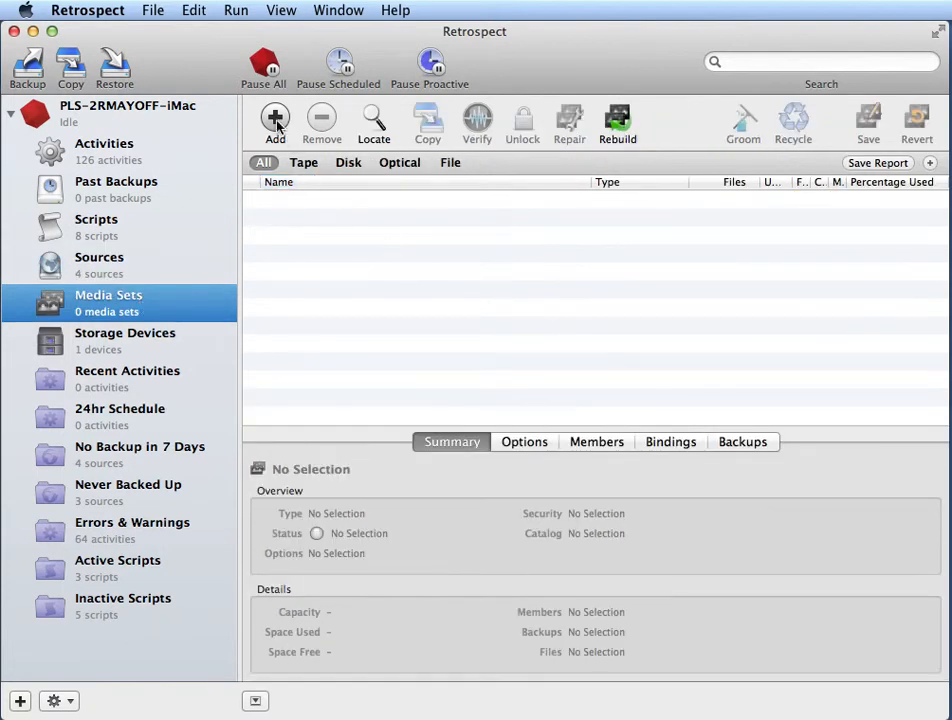
left_click(276, 120)
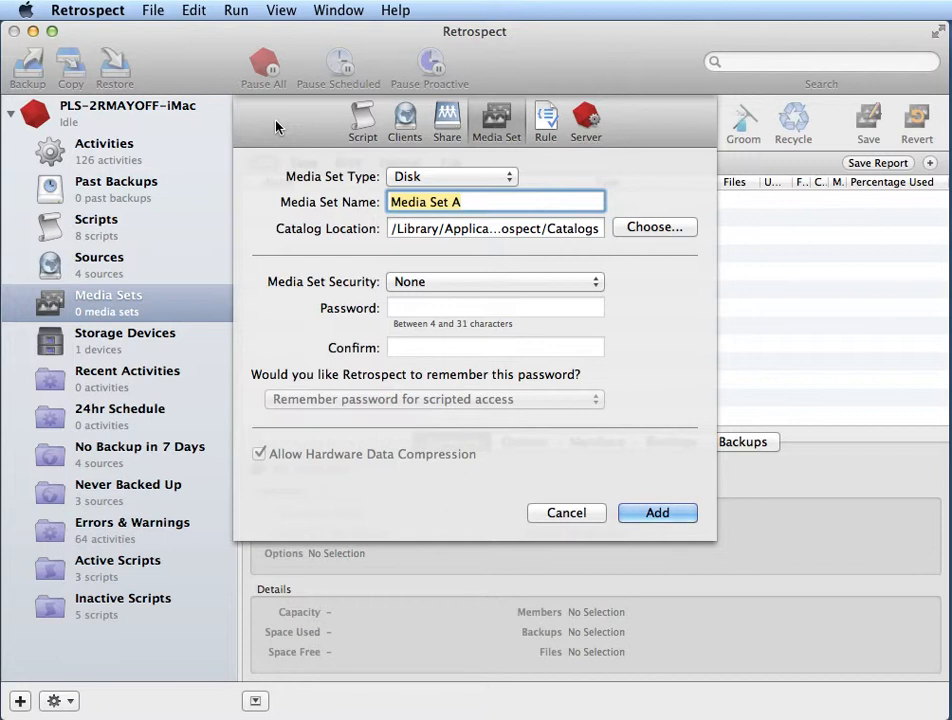
type("My")
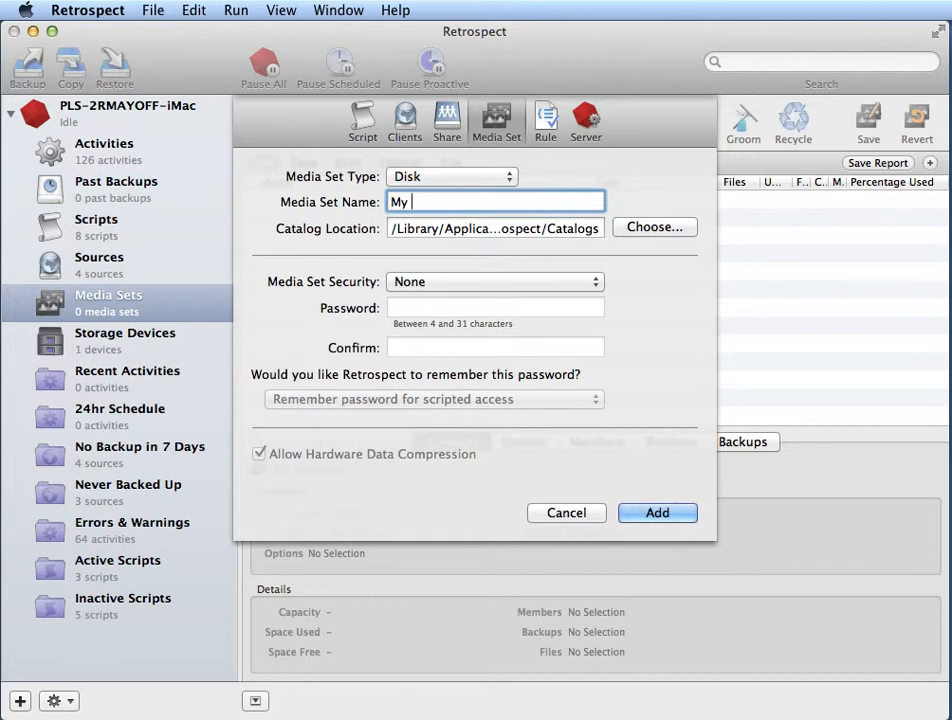
type("Backup o")
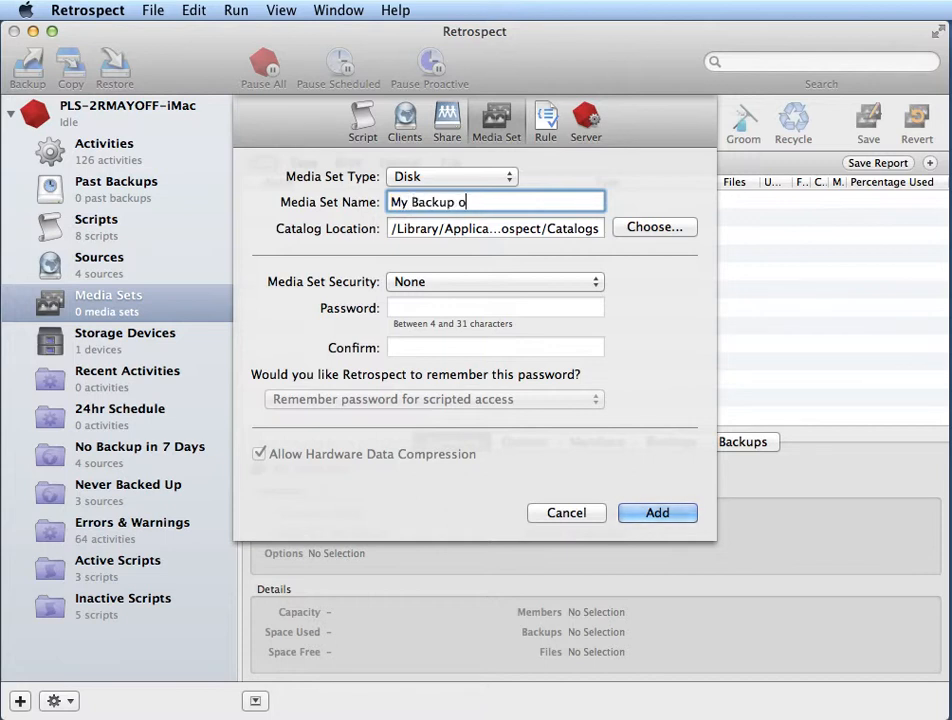
type("nto NAS")
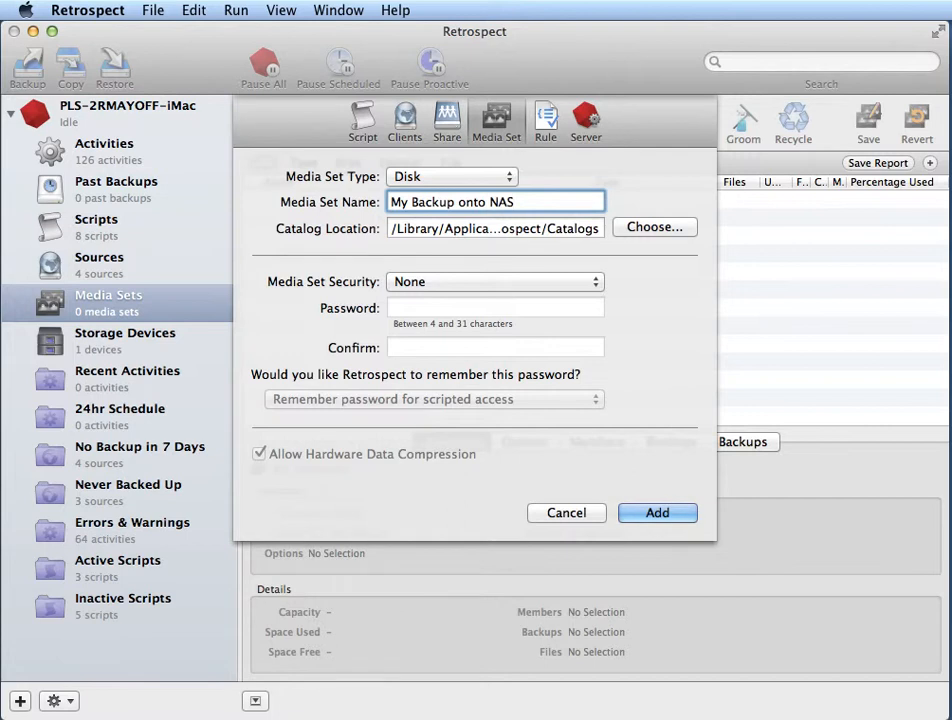
mouse_move(430, 182)
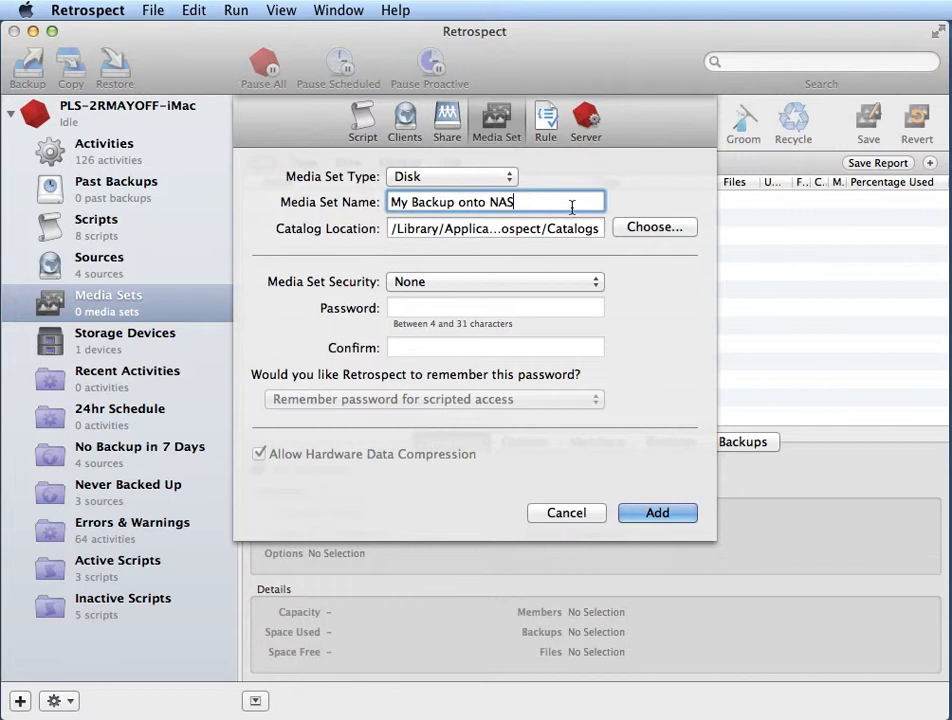
left_click(656, 512)
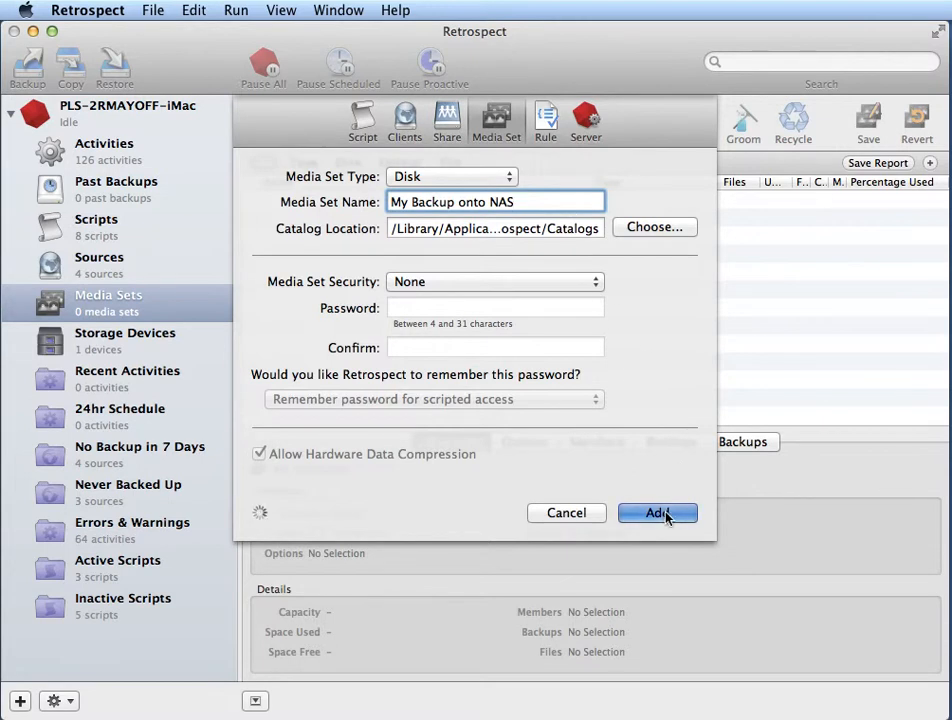
left_click(656, 512)
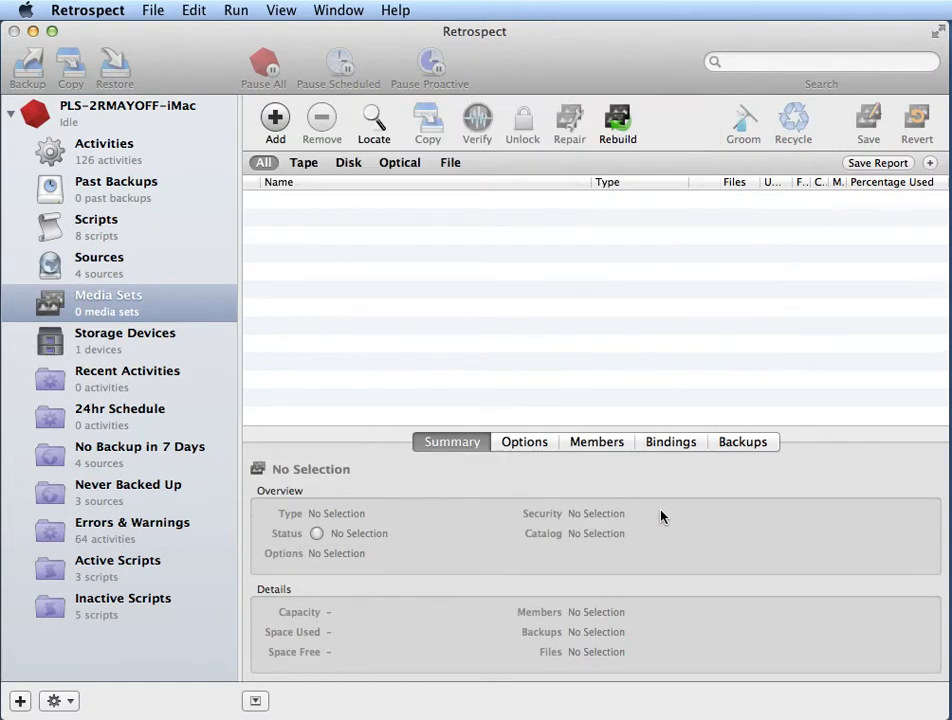
Add the Backup share as the member, using up to 99 percent (229 GB) of its space
left_click(276, 112)
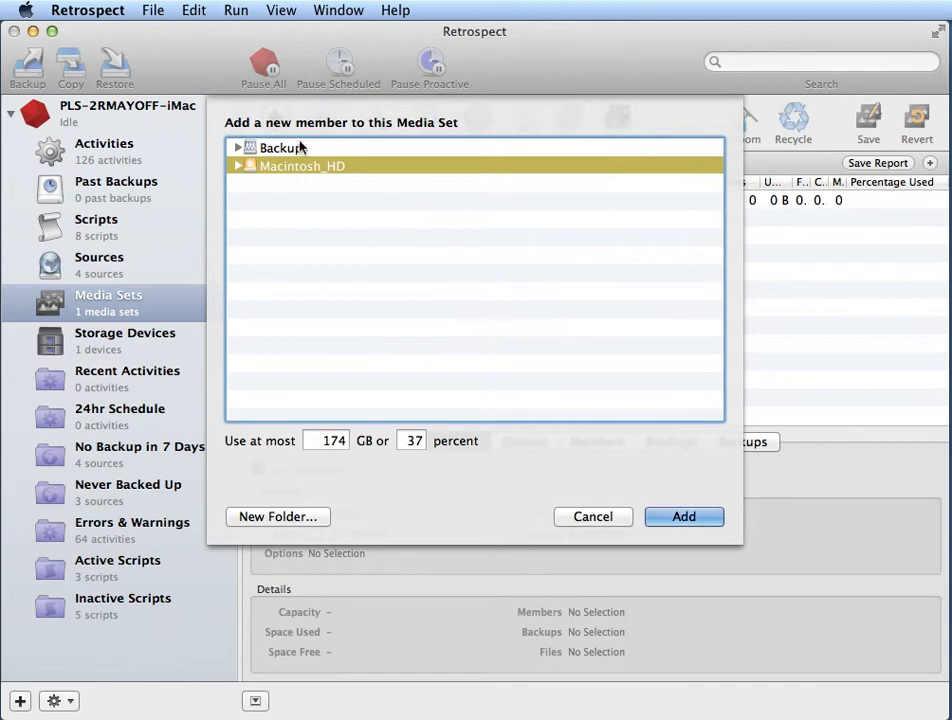
left_click(280, 148)
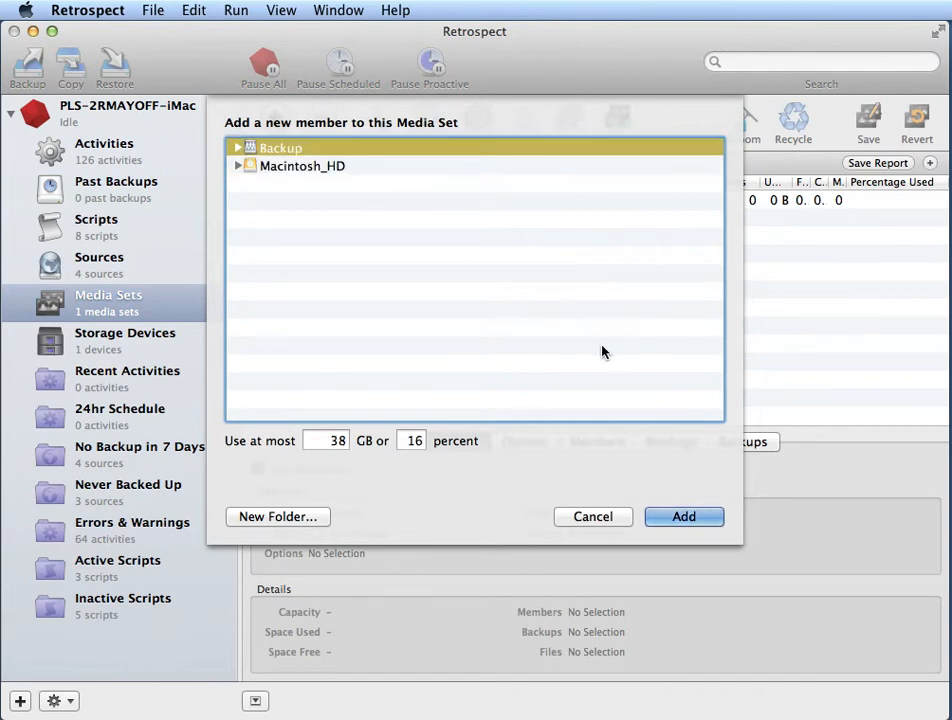
left_click(412, 440)
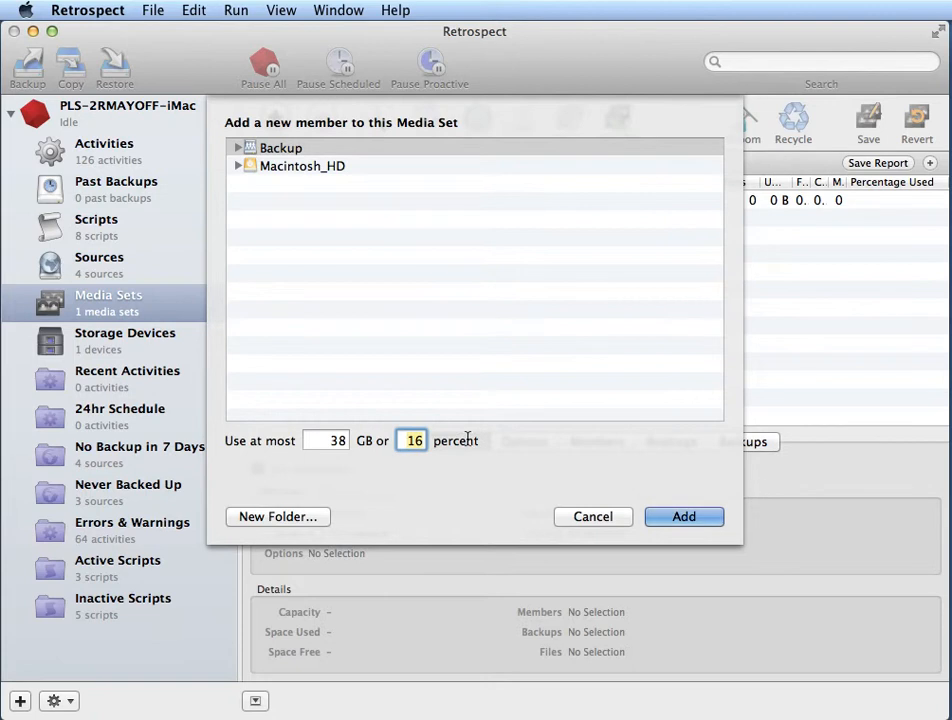
type("99")
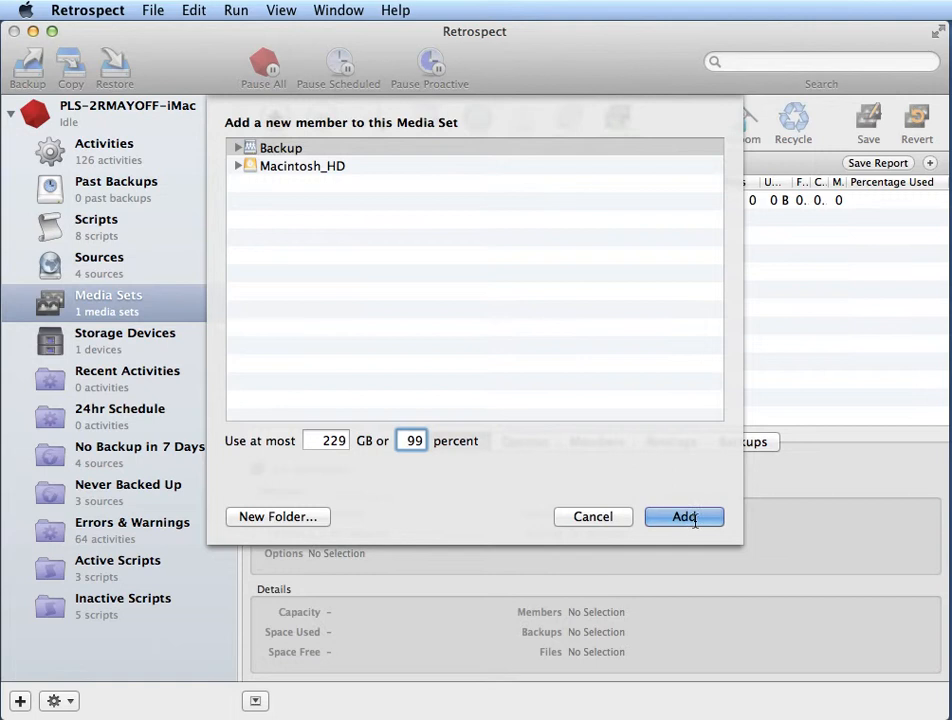
left_click(684, 516)
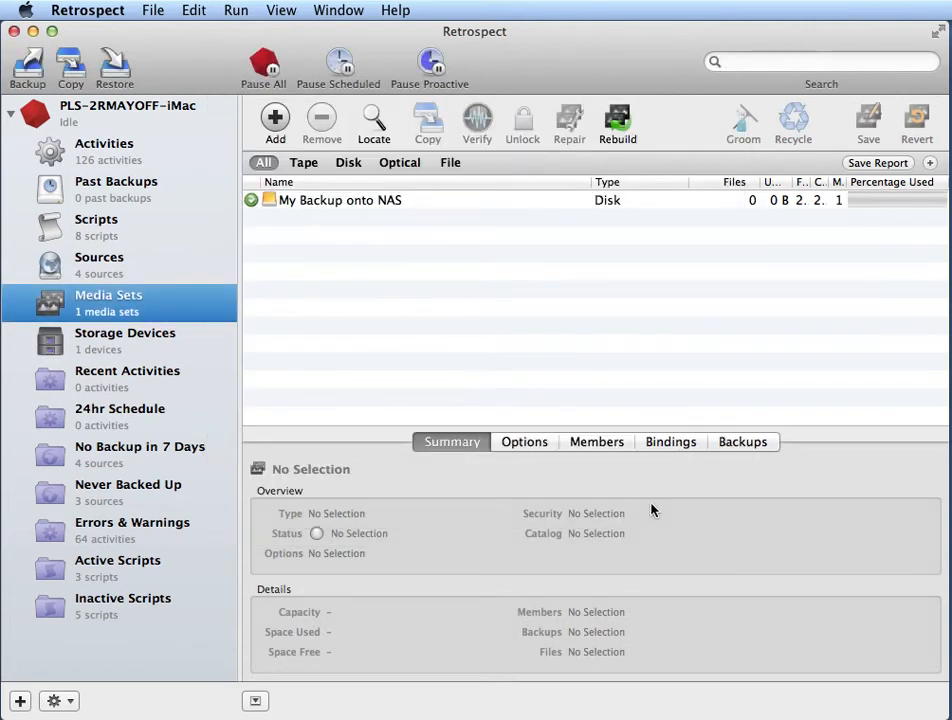
mouse_move(596, 442)
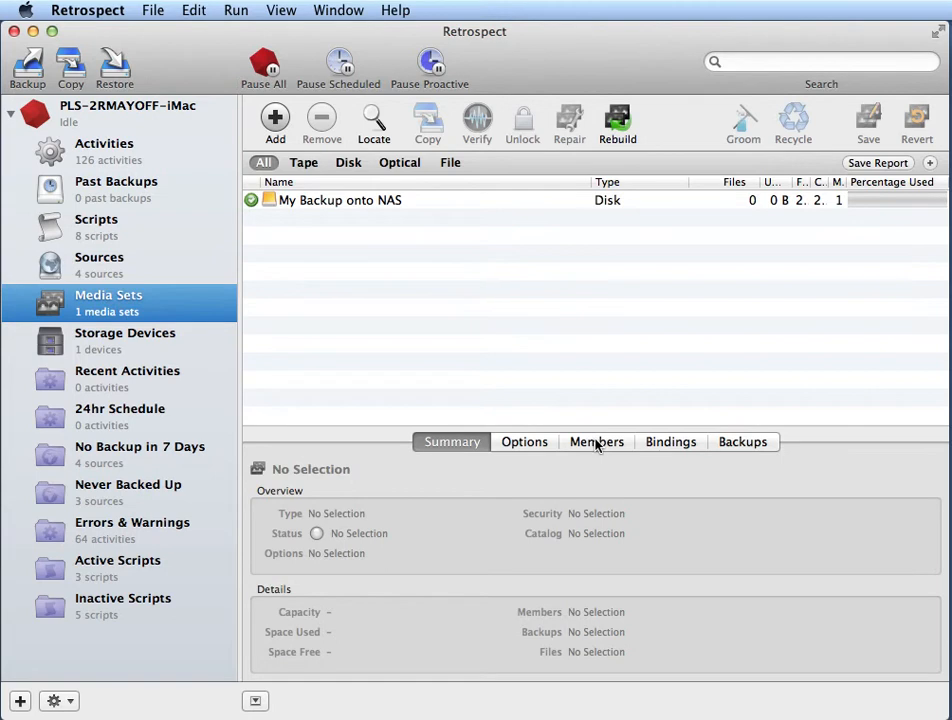
View the Members of My Backup onto NAS showing member 1 at /Volumes/Backup/
left_click(596, 442)
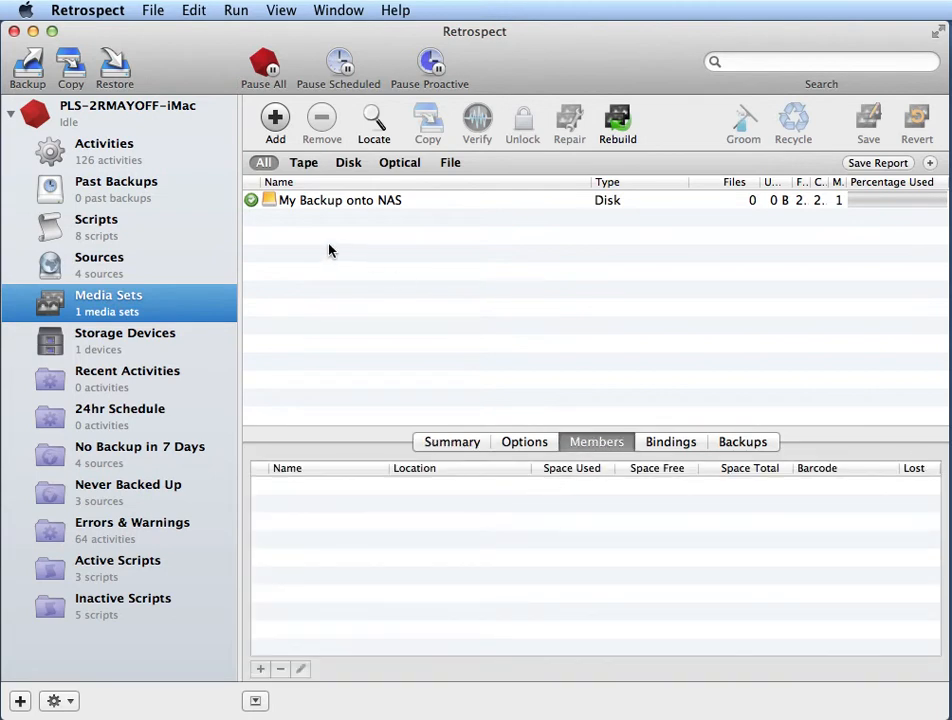
left_click(340, 200)
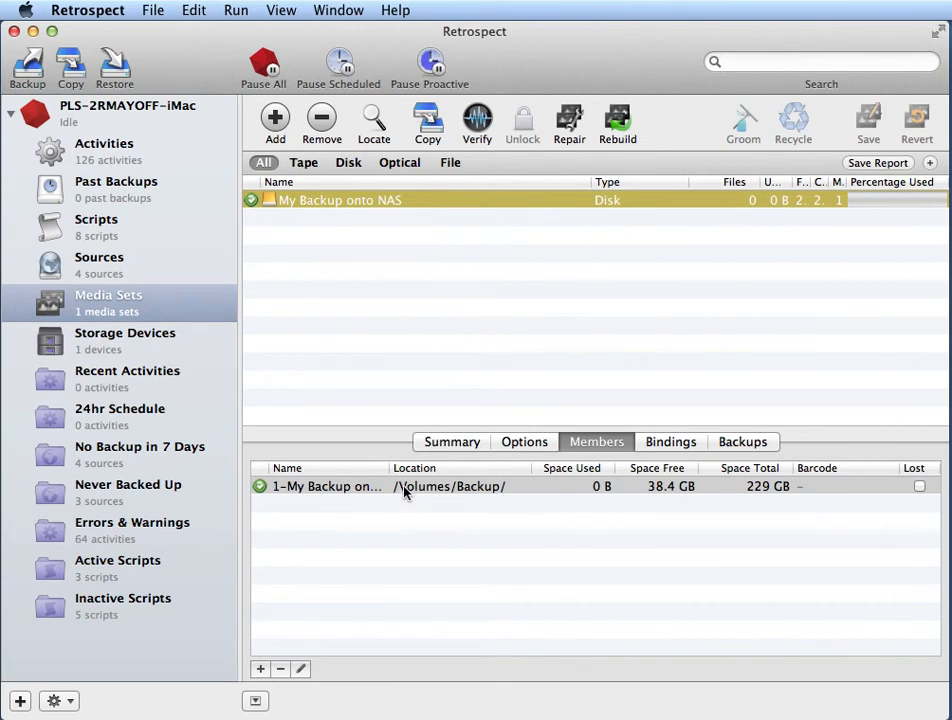
mouse_move(488, 496)
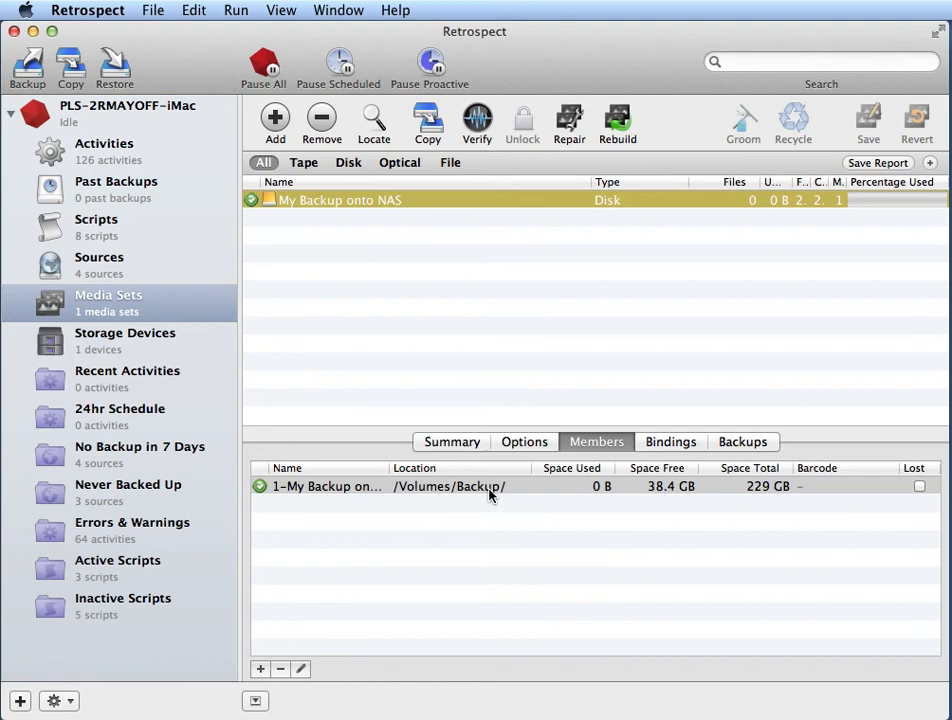
mouse_move(322, 252)
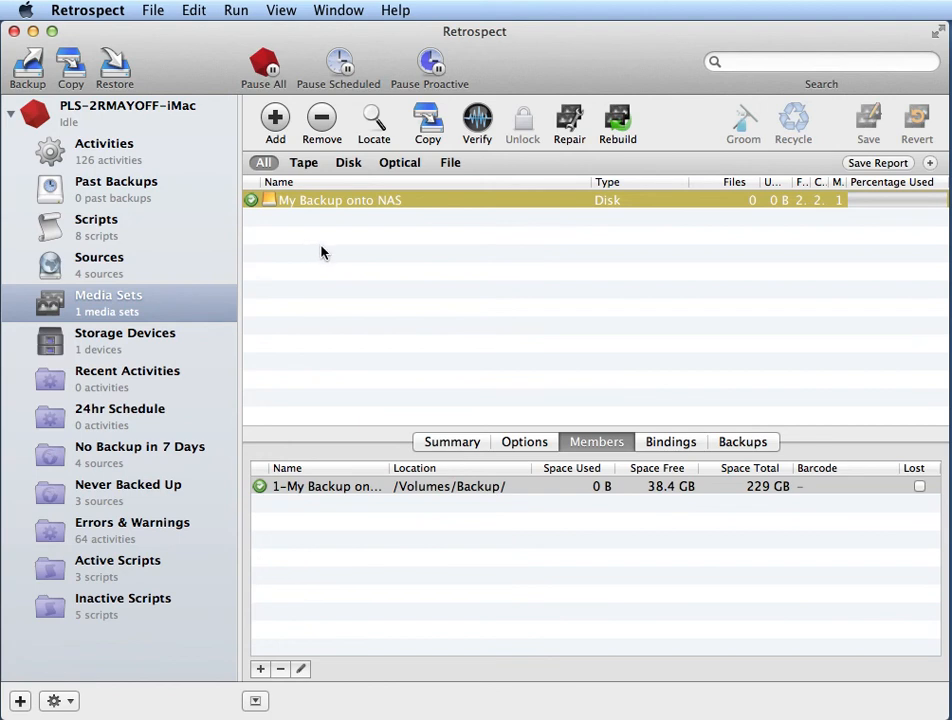